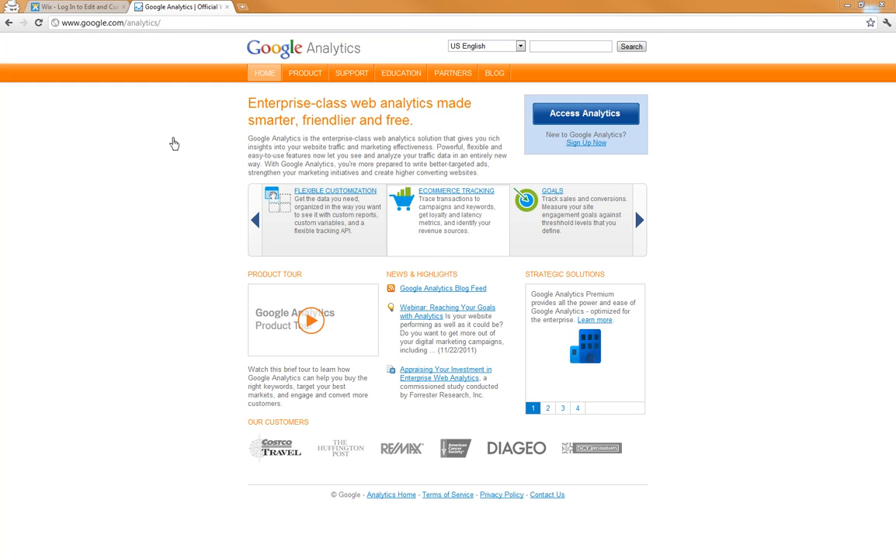
mouse_move(201, 121)
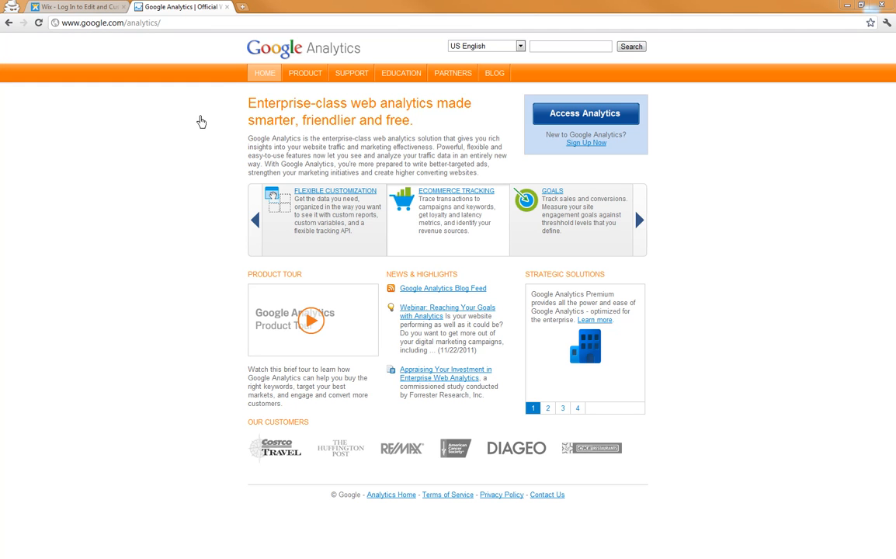
mouse_move(317, 59)
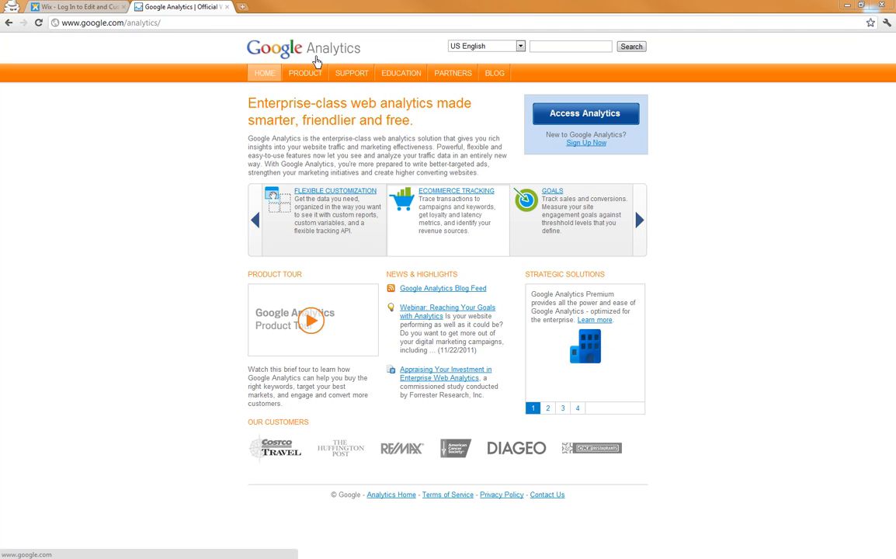
mouse_move(211, 129)
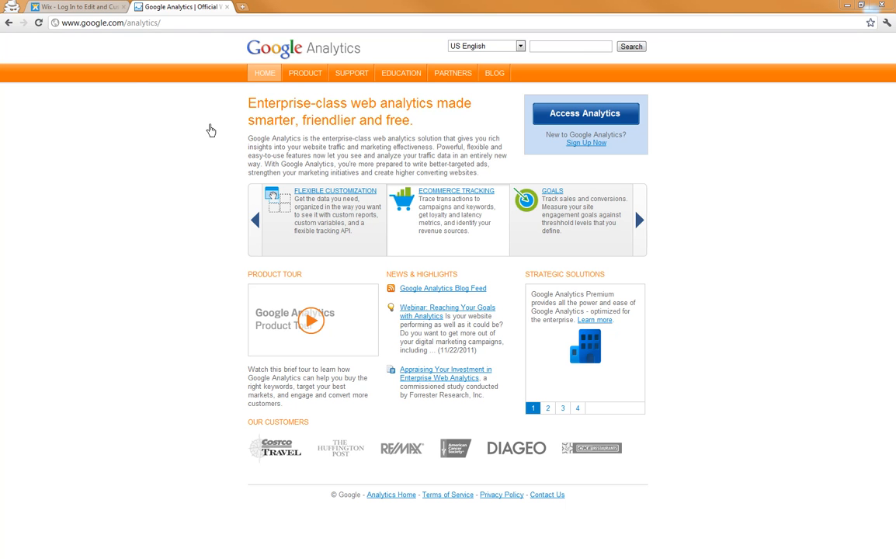
Step: Switch to the Google Analytics tab and reach the account sign-in page via Access Analytics
left_click(74, 6)
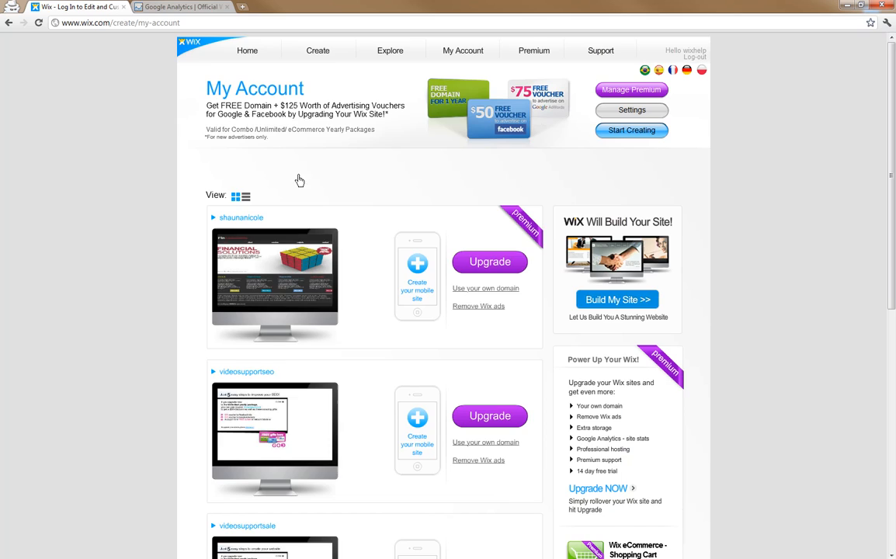
left_click(179, 6)
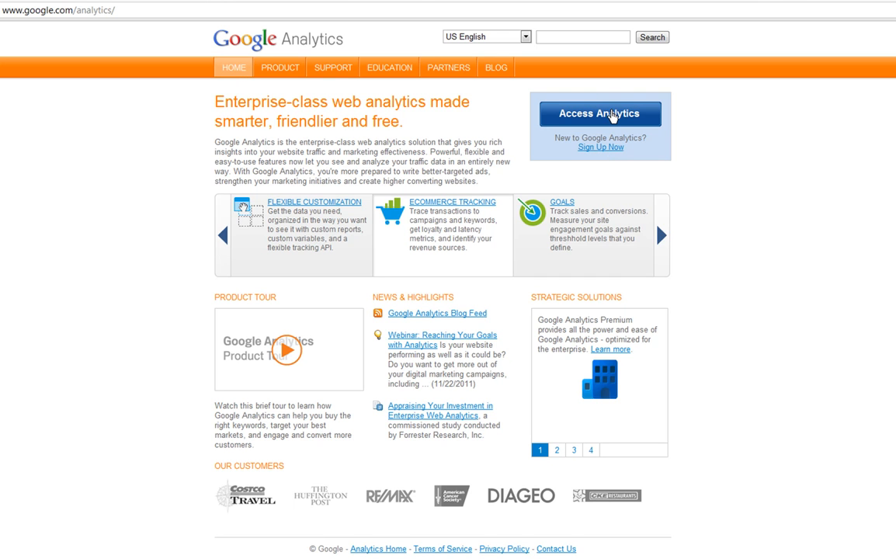
left_click(599, 113)
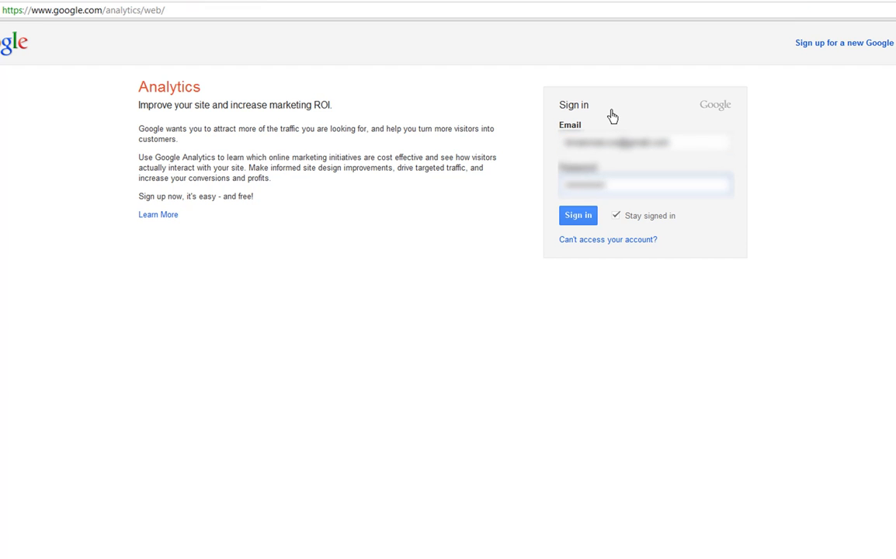
Step: Sign in, expand the Wix account, and reach its property settings showing Web Property ID UA-27486109-1
left_click(577, 214)
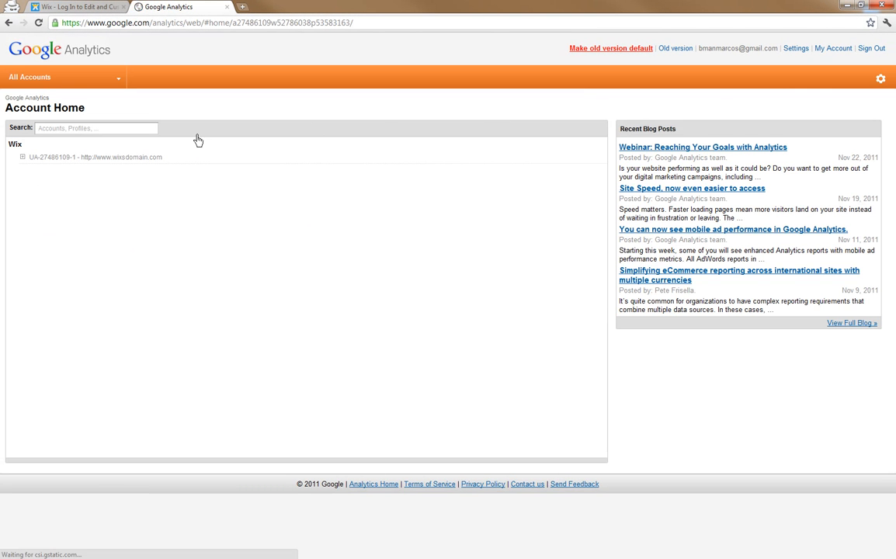
left_click(22, 157)
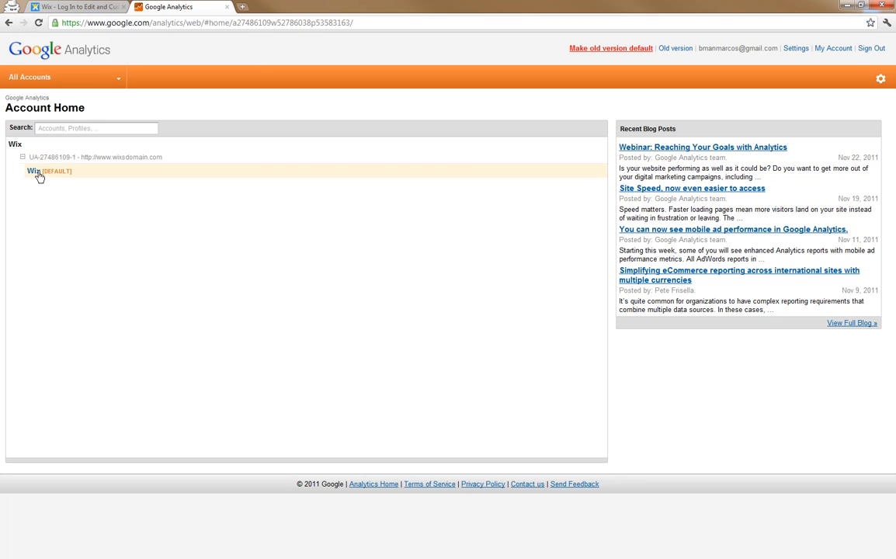
left_click(34, 171)
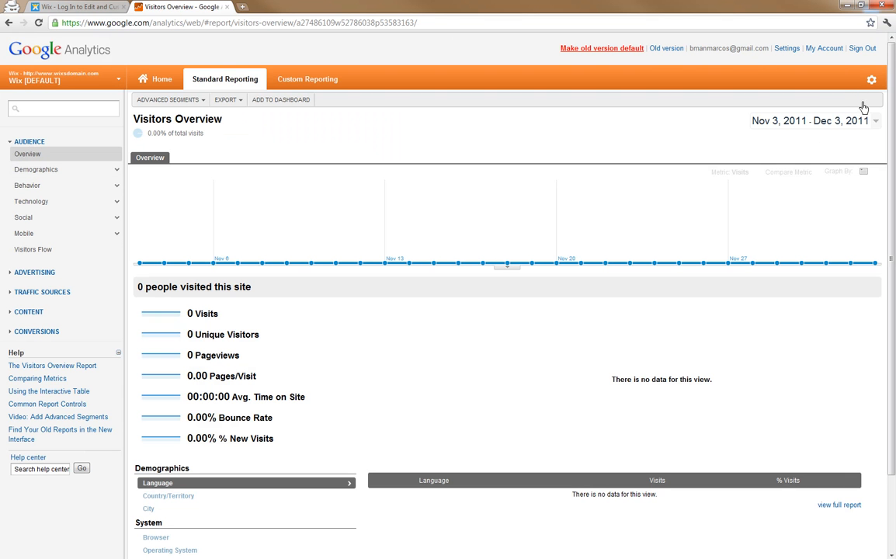
left_click(876, 77)
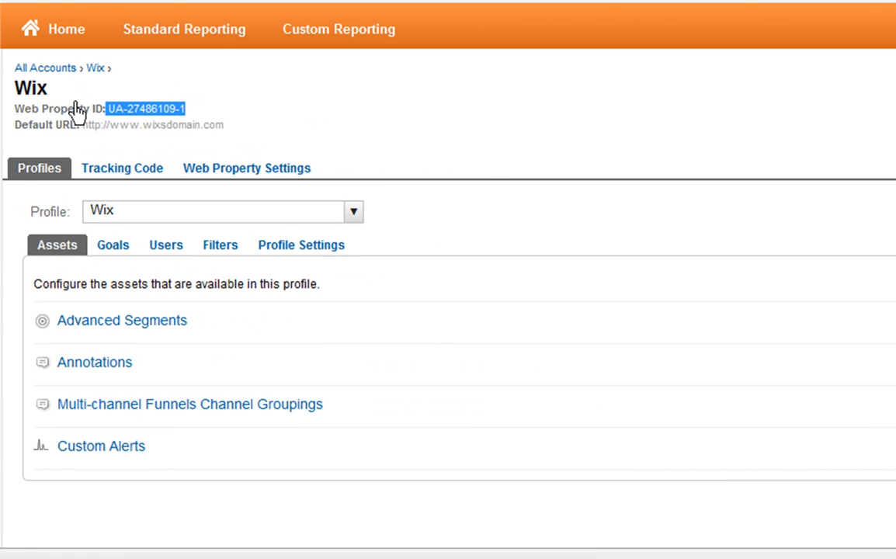
mouse_move(170, 136)
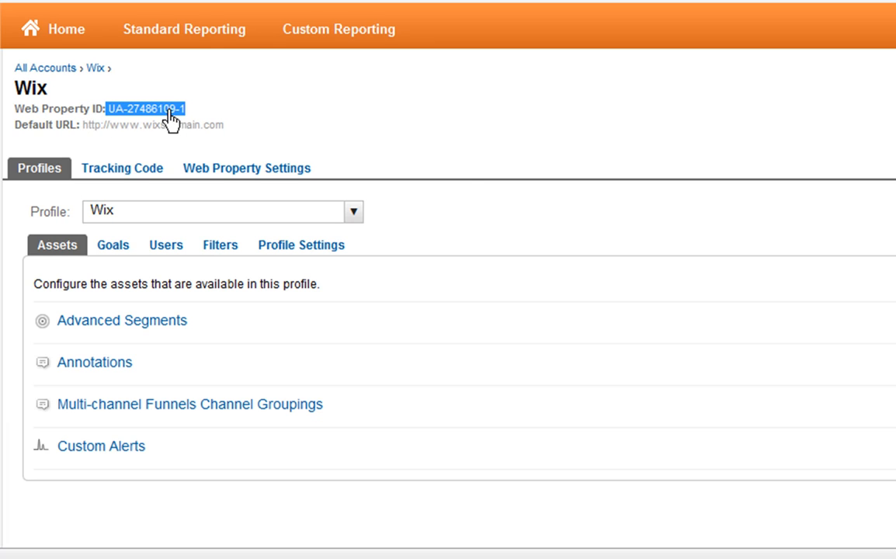
mouse_move(201, 127)
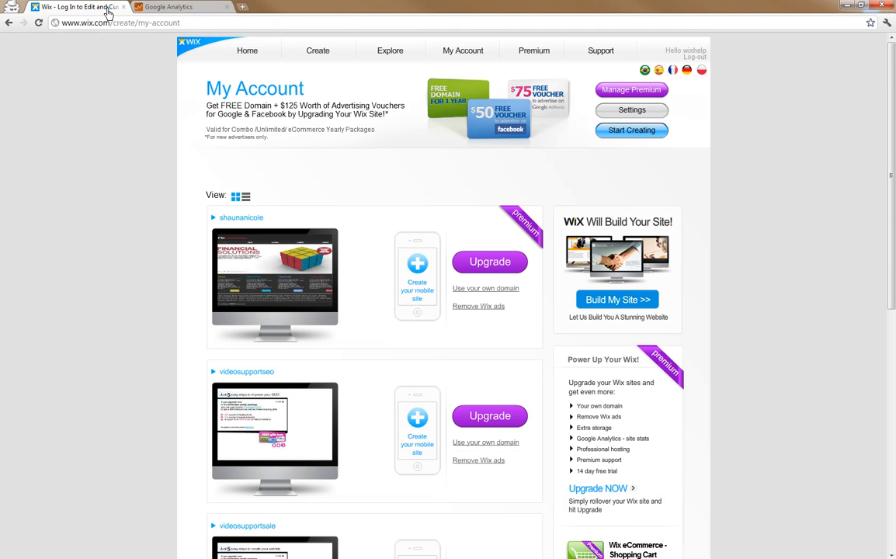
mouse_move(463, 49)
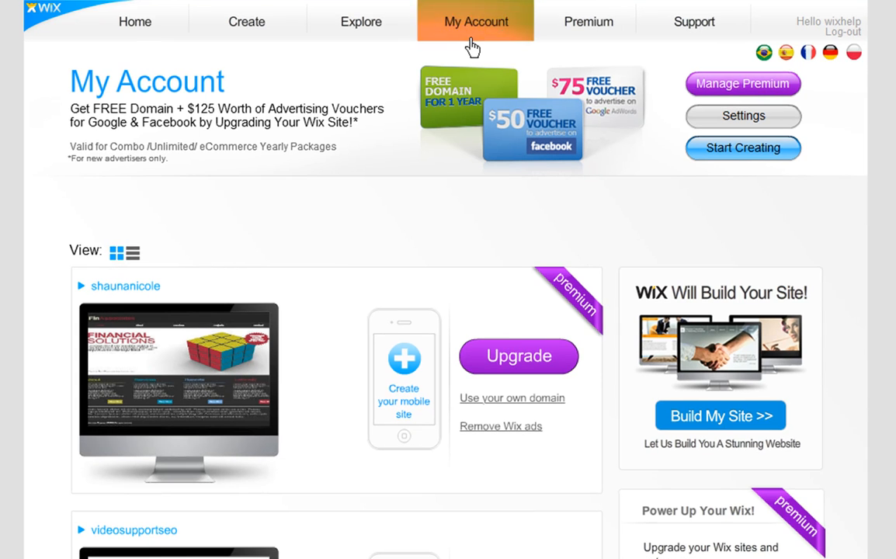
Step: Go through Manage Premium to the Domains list and the wixsdomain.com summary
left_click(742, 84)
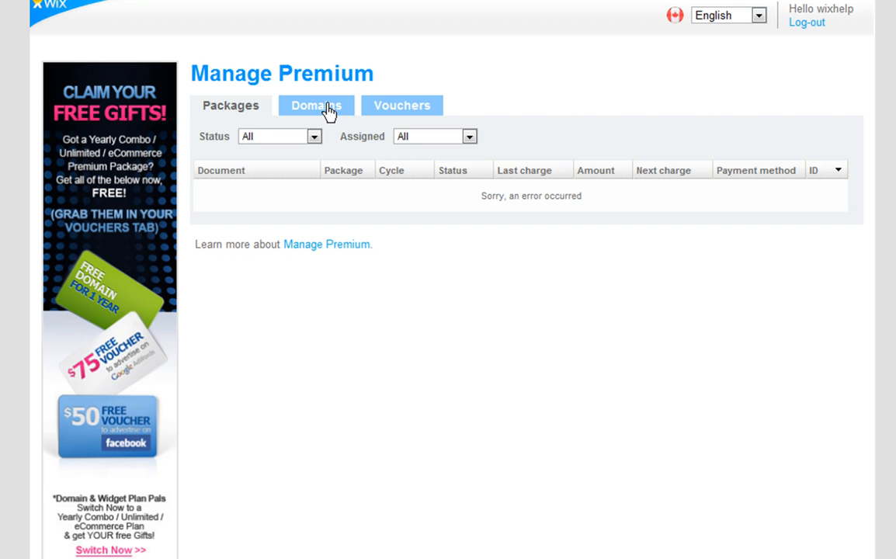
left_click(317, 106)
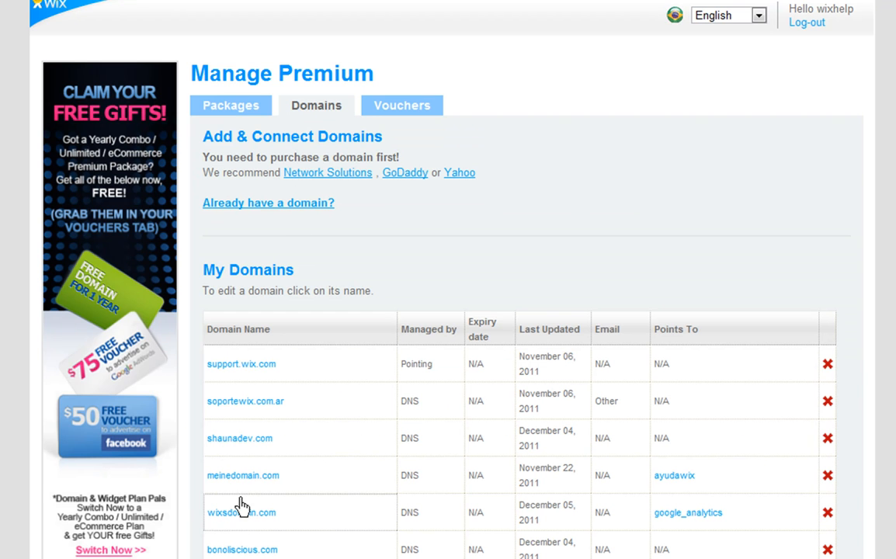
left_click(243, 512)
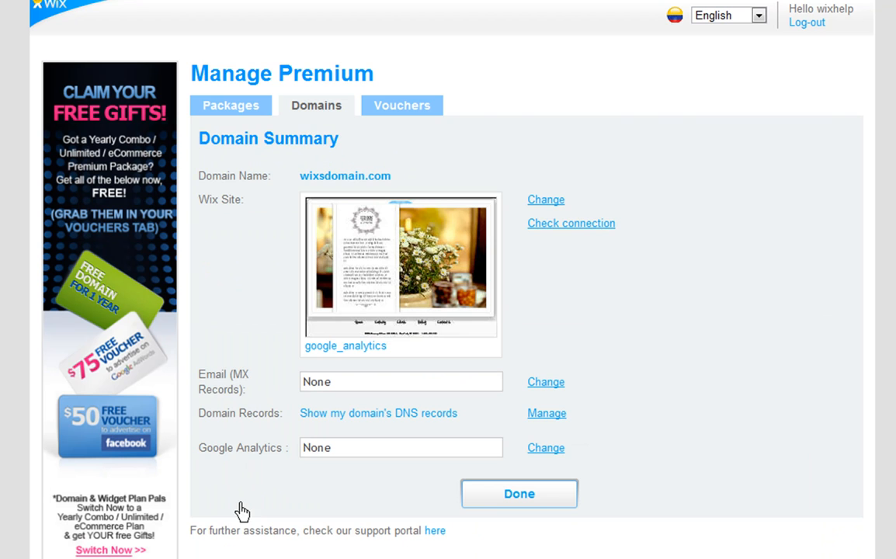
mouse_move(525, 458)
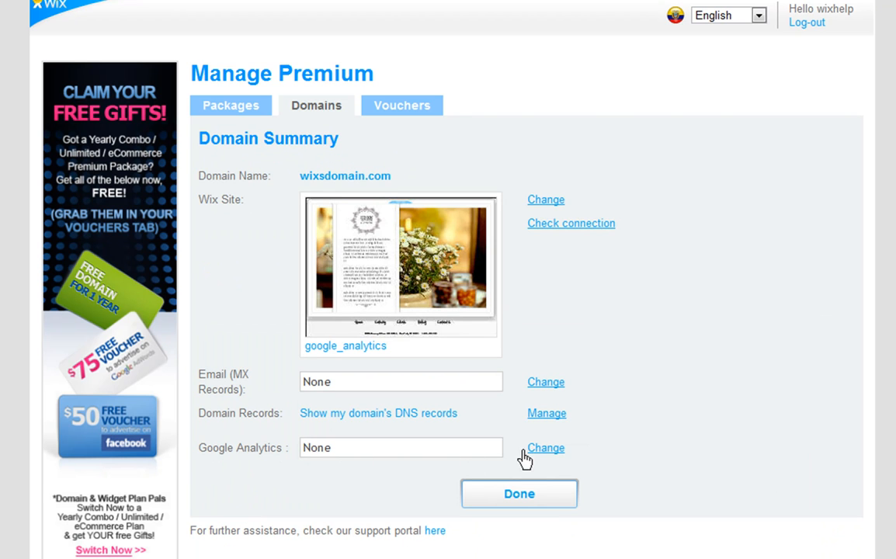
Step: Edit the domain's Google Analytics setting and paste UA-27486109-1 into the ID field
left_click(545, 447)
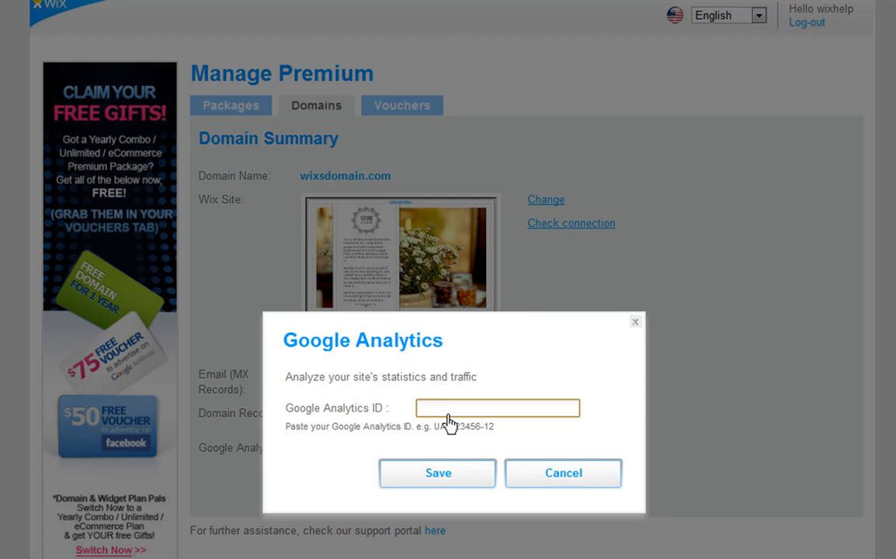
right_click(497, 406)
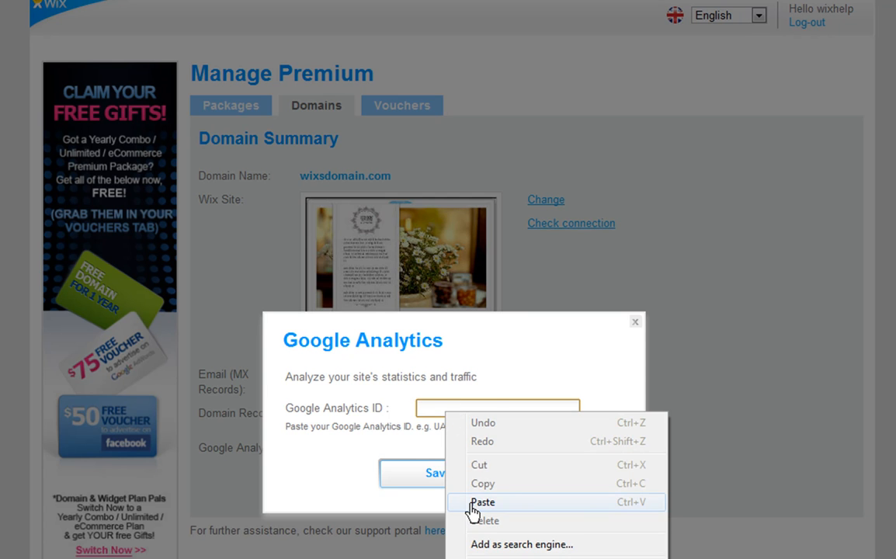
left_click(481, 501)
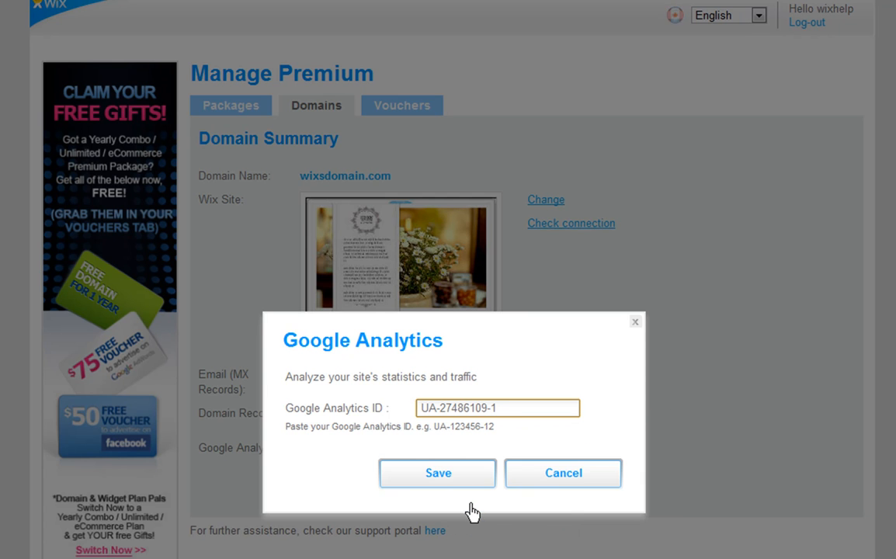
left_click(497, 407)
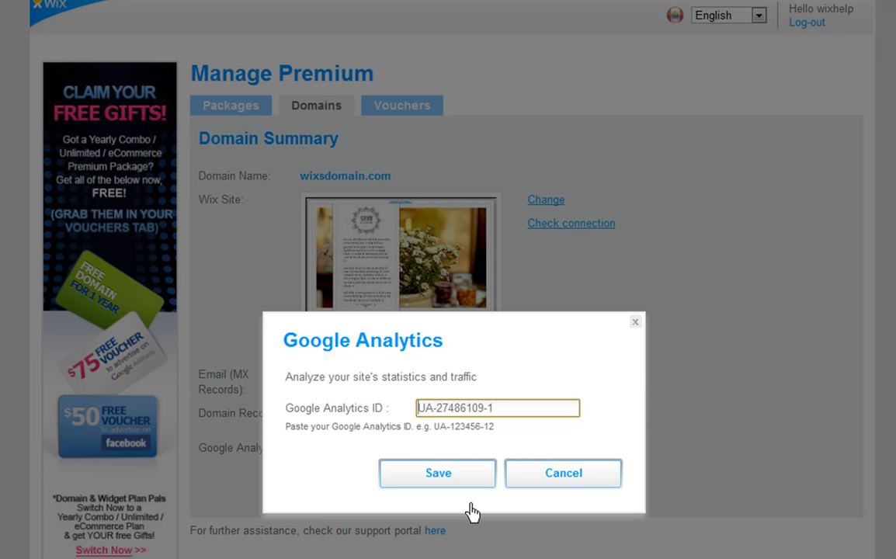
Step: Save the Google Analytics ID for wixsdomain.com and return to the domains list
left_click(438, 472)
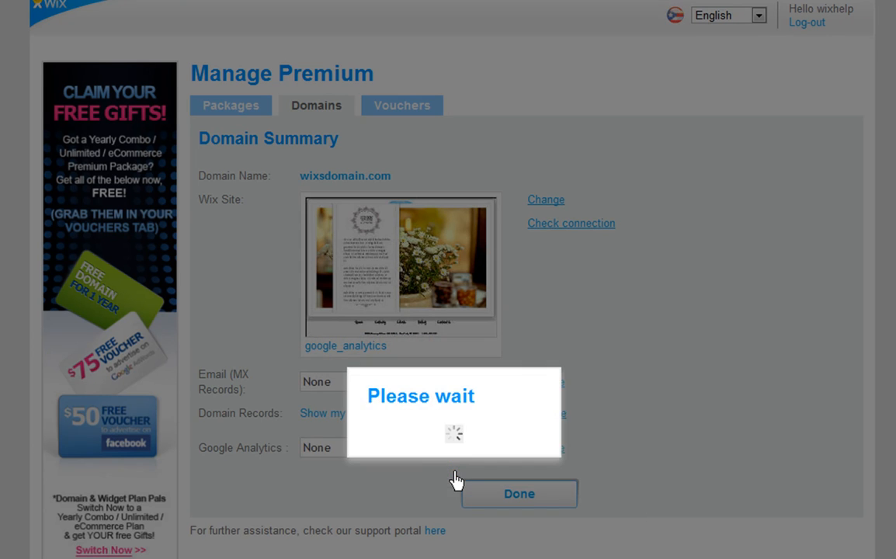
left_click(519, 493)
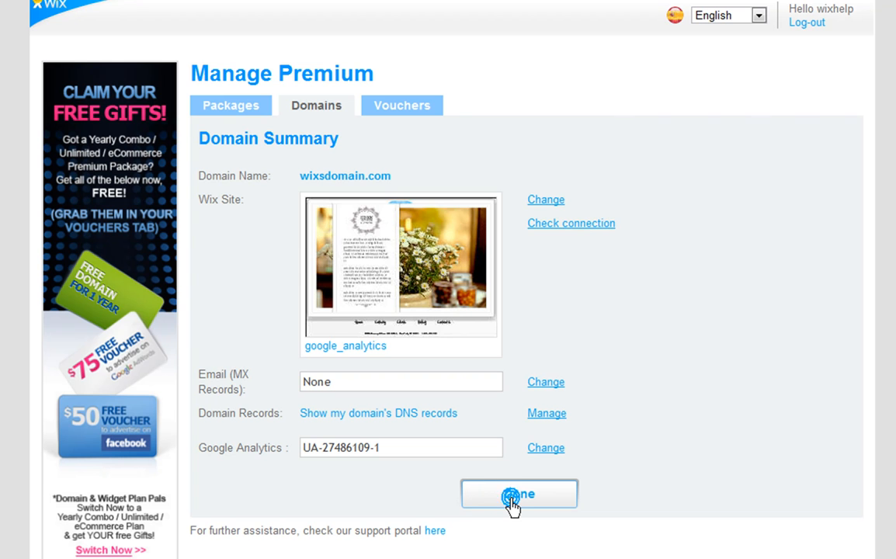
left_click(519, 494)
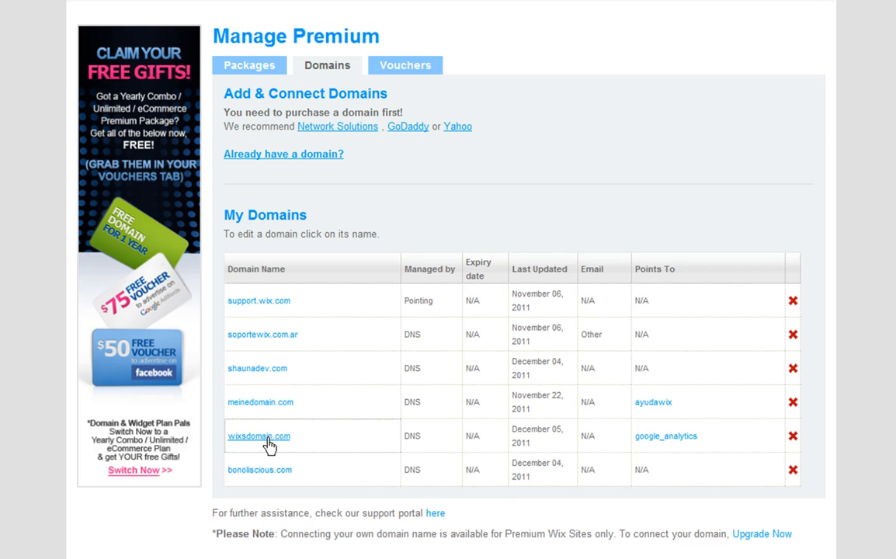
mouse_move(267, 444)
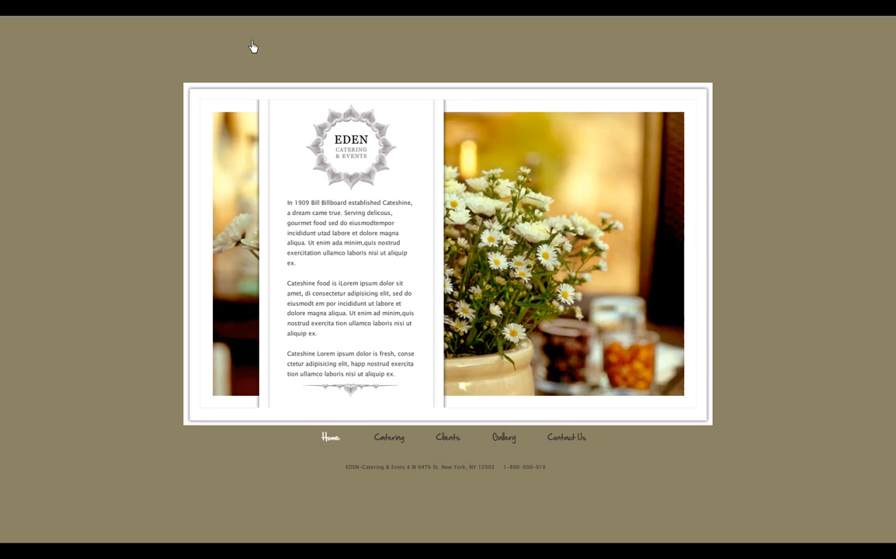
Step: View the live Eden site's page source to find the userGoogleAnalytics tracking ID entries
right_click(254, 47)
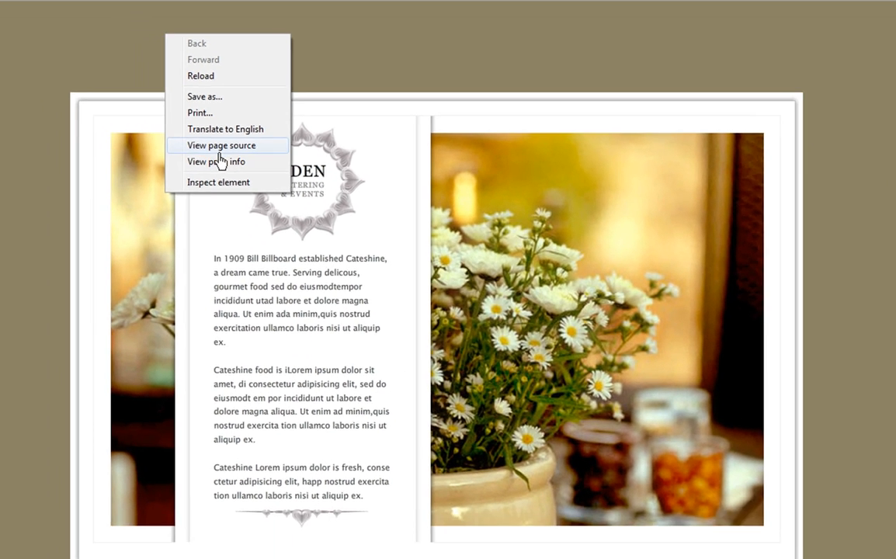
left_click(221, 146)
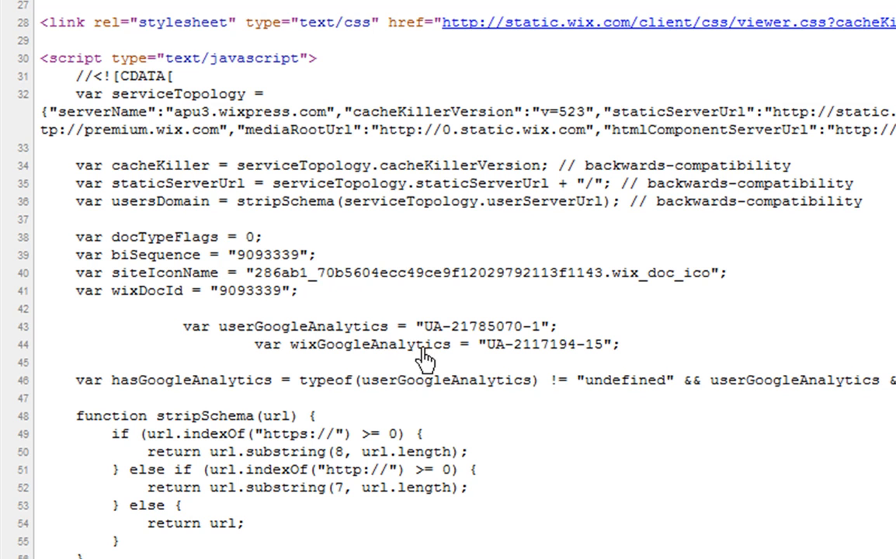
mouse_move(388, 365)
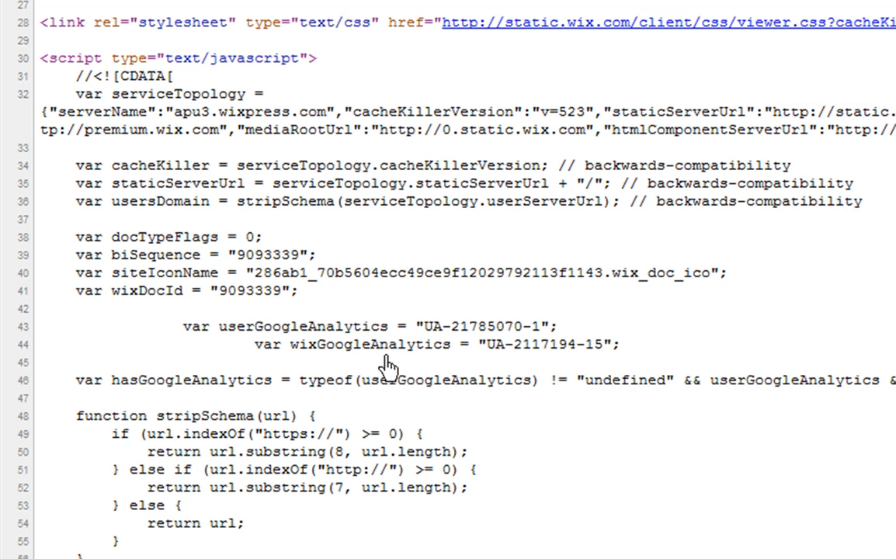